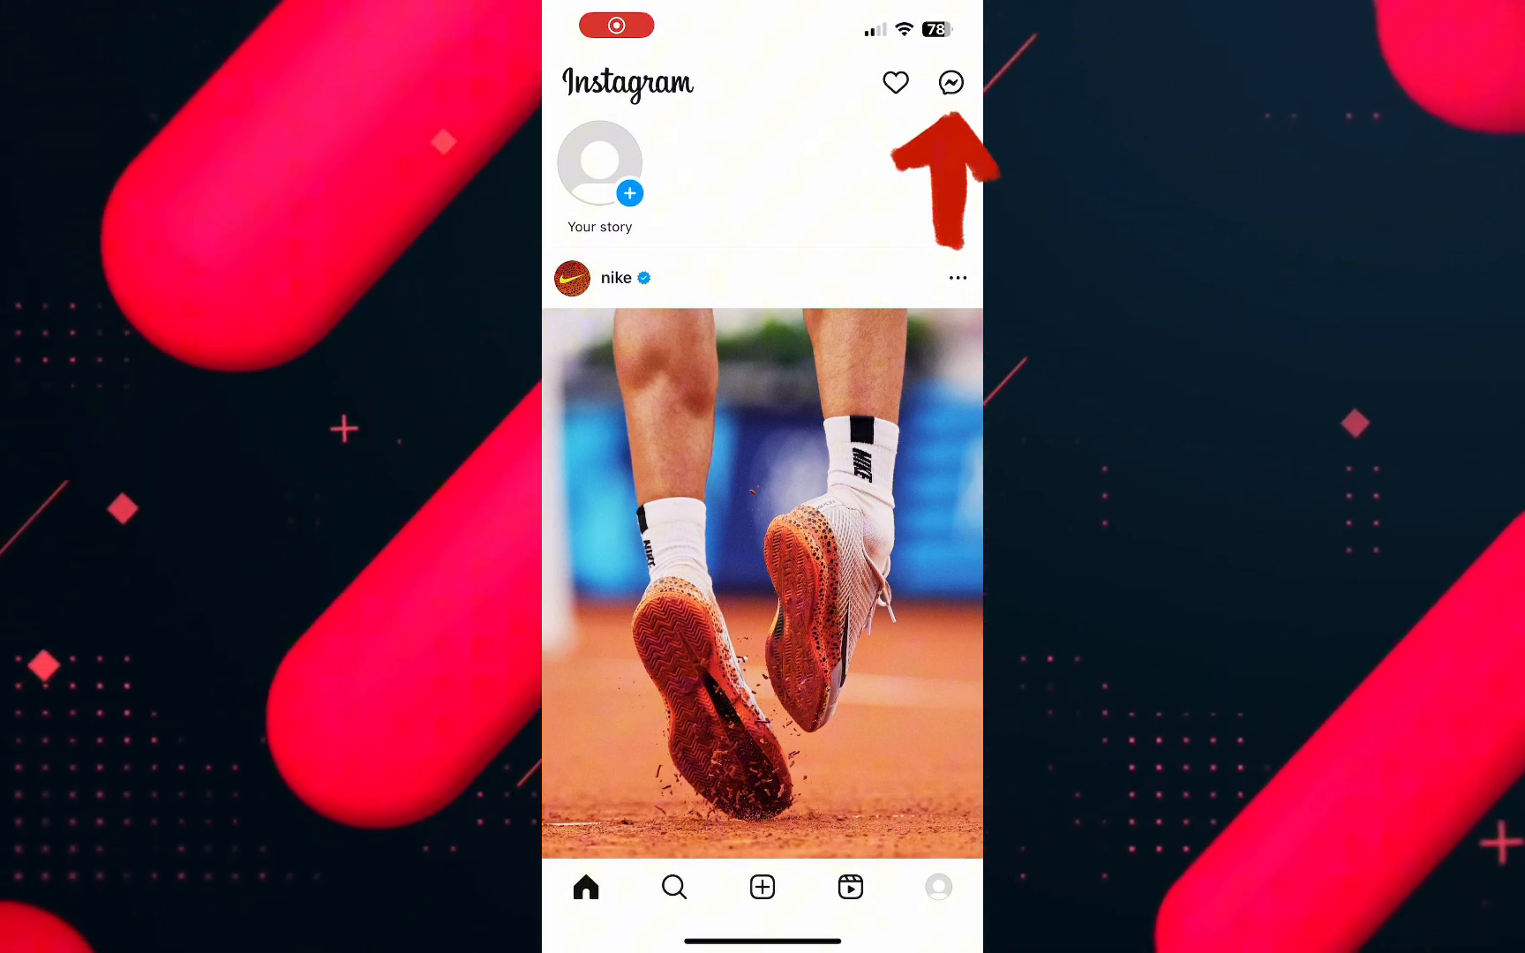
Open Instagram direct messages from the feed and land in the contact's conversation
left_click(950, 81)
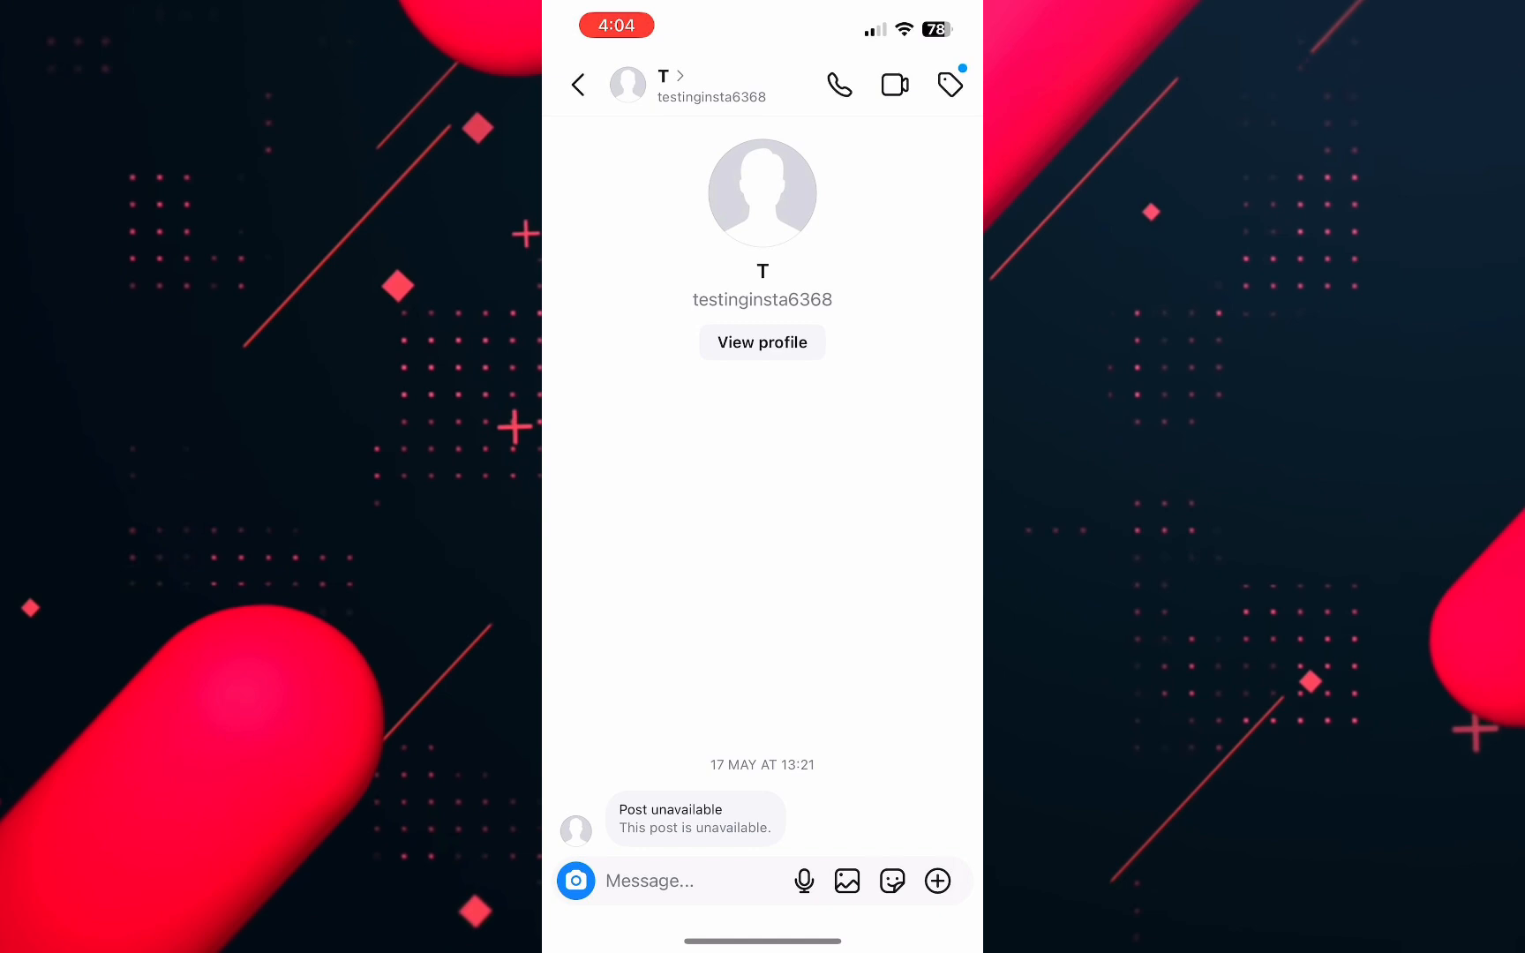